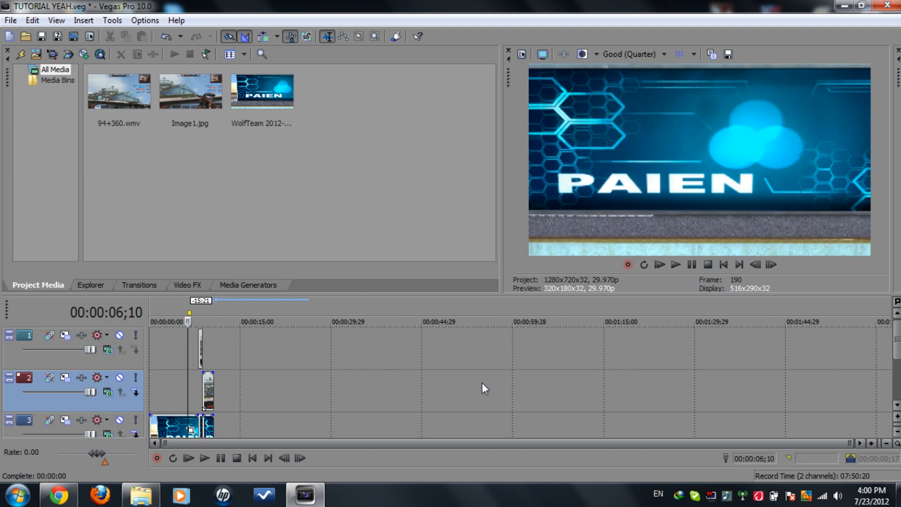
pyautogui.moveTo(179, 381)
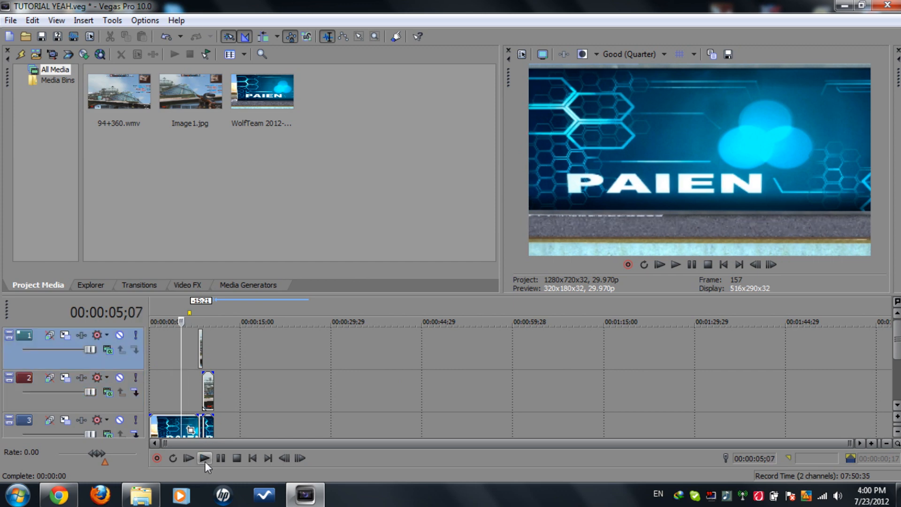
# - Preview the timeline playback of the intro clip and pause it
pyautogui.click(204, 458)
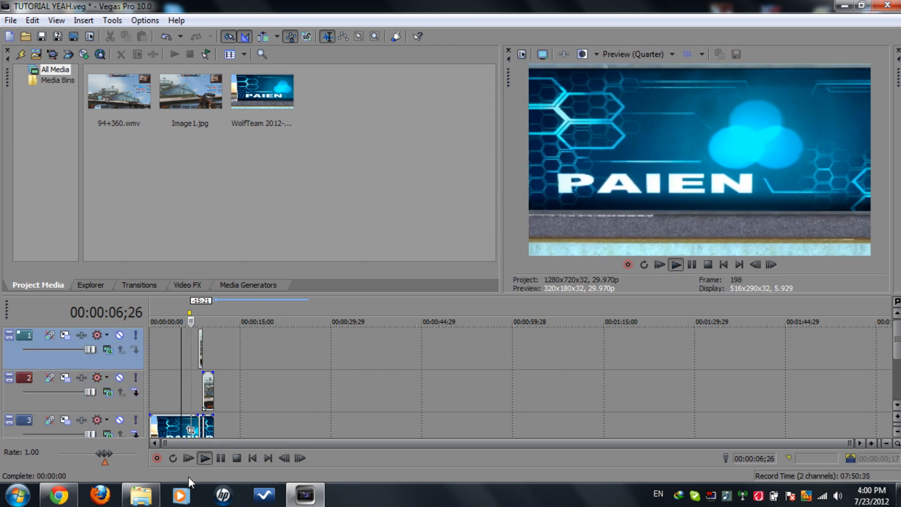
pyautogui.click(237, 458)
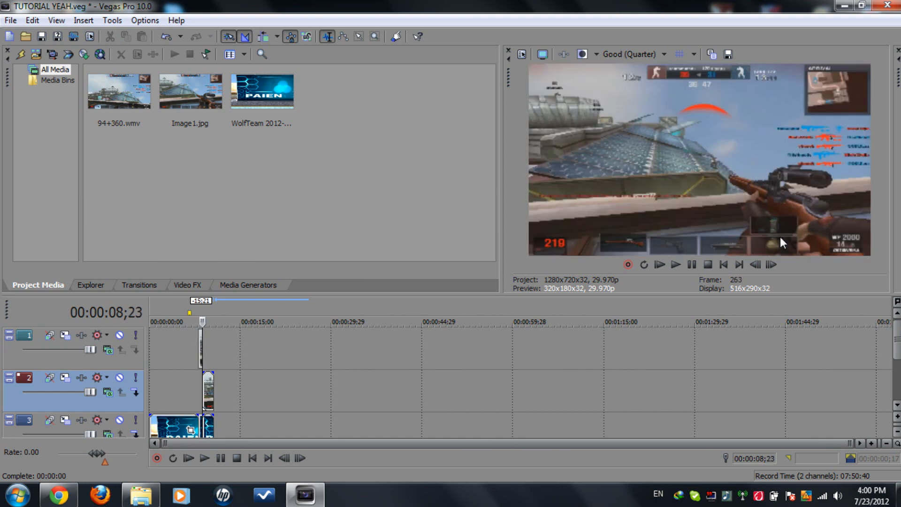
pyautogui.moveTo(731, 235)
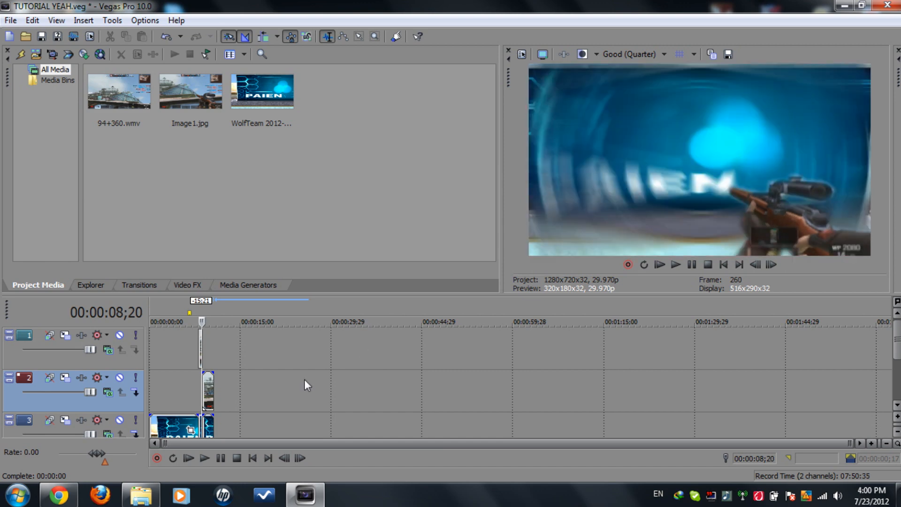
pyautogui.click(204, 458)
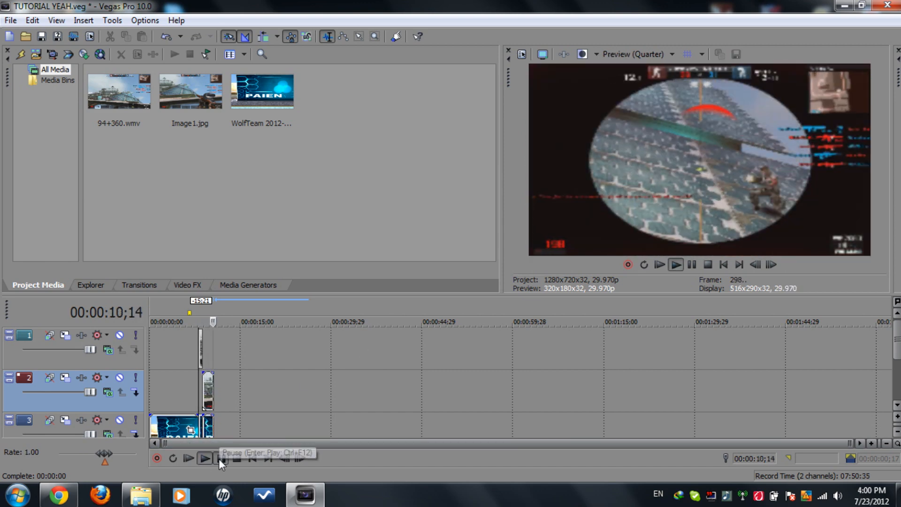
pyautogui.click(219, 458)
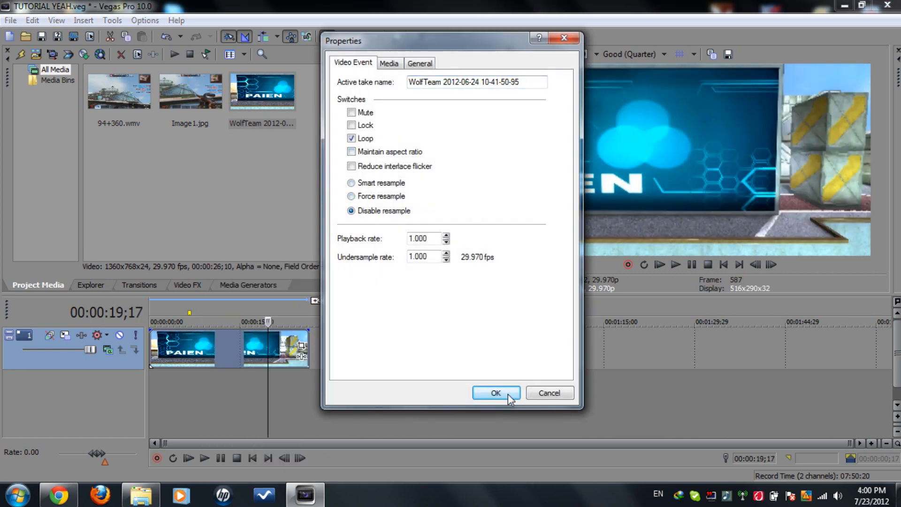
# - Confirm the intro clip's Disable resample property and return the playhead to the start
pyautogui.click(495, 392)
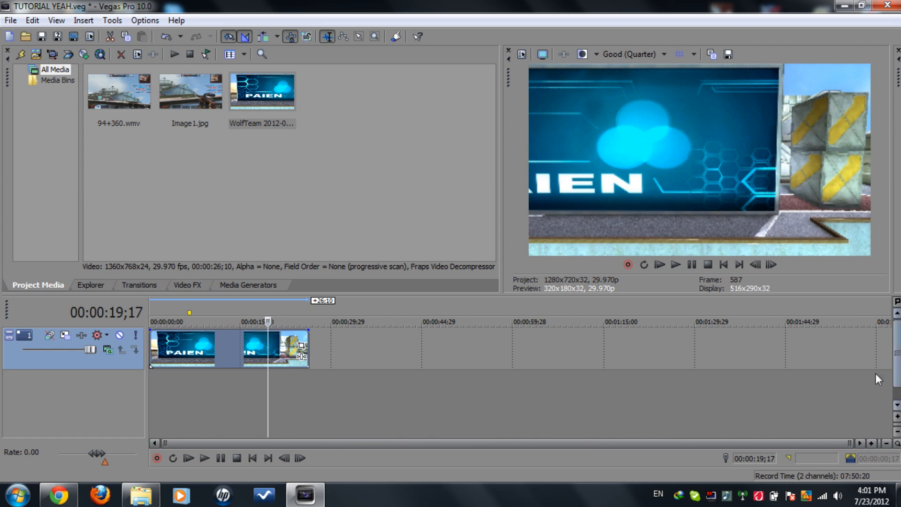
pyautogui.click(251, 458)
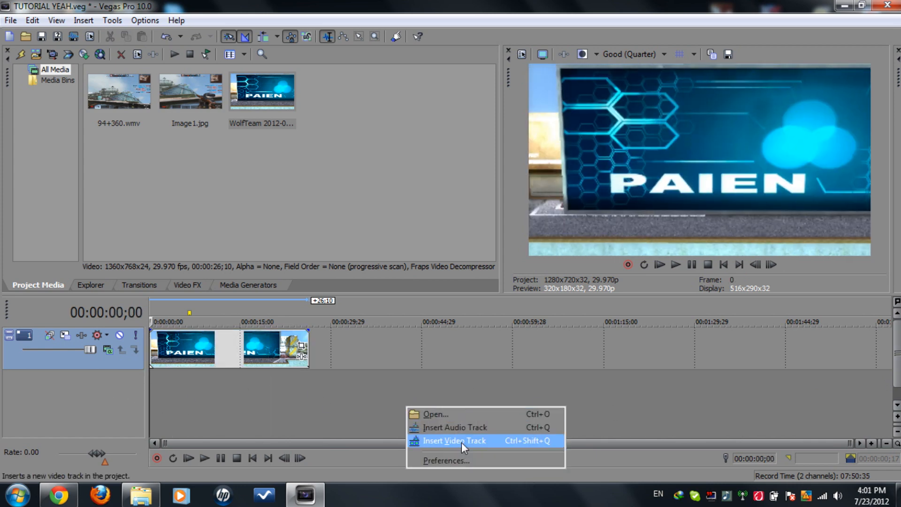
# - Insert a new empty video track and move the playhead into the intro clip
pyautogui.click(455, 441)
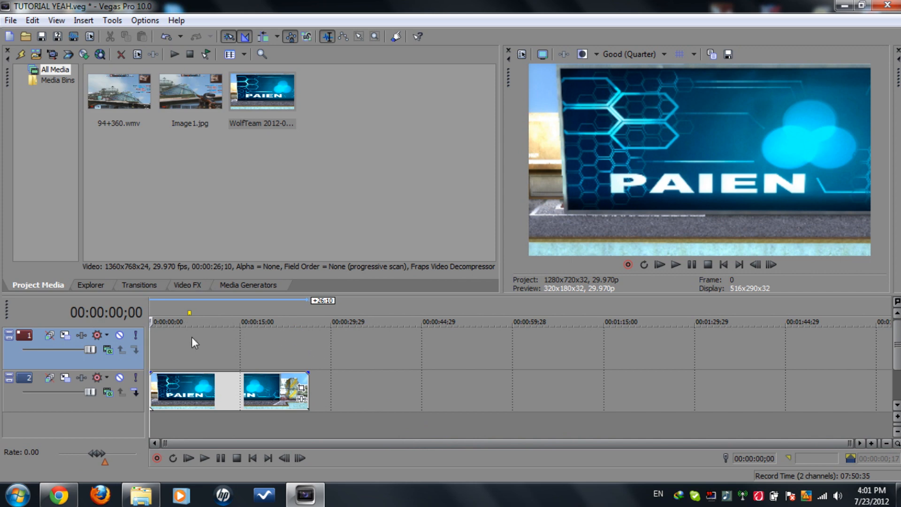
pyautogui.click(206, 322)
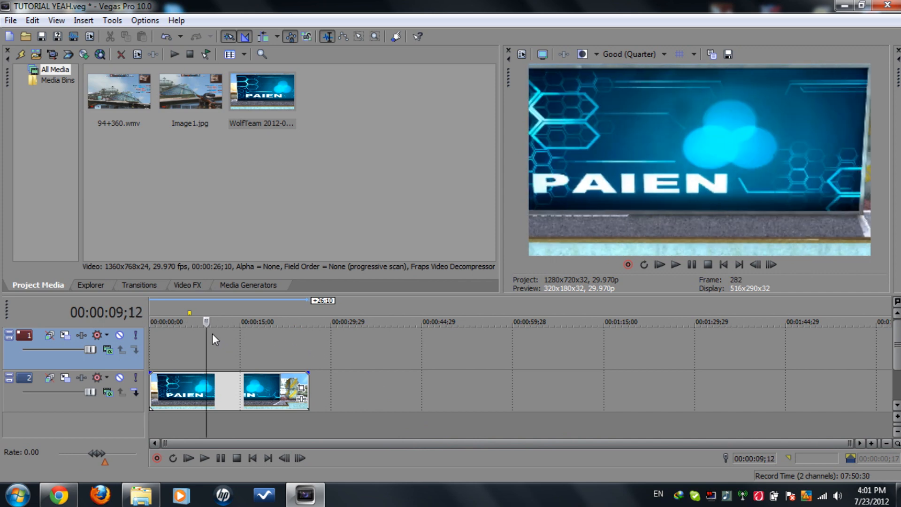
pyautogui.click(190, 322)
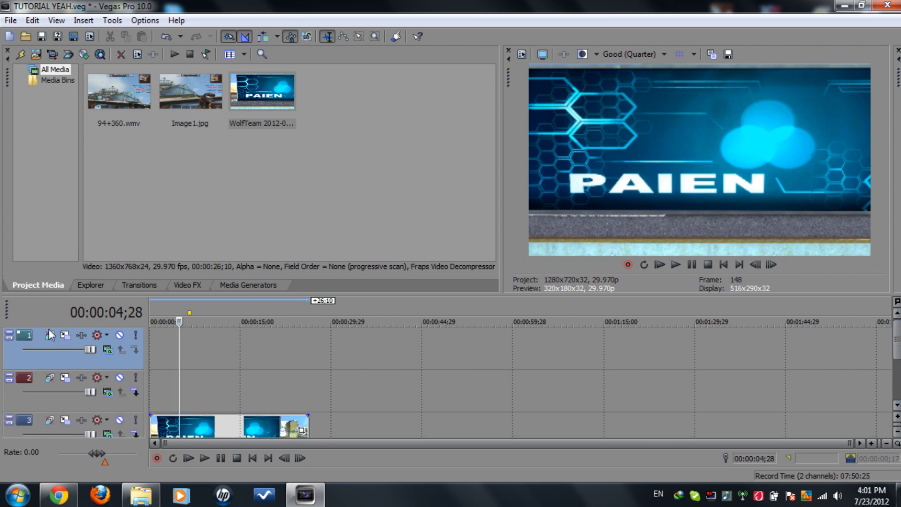
pyautogui.moveTo(118, 102)
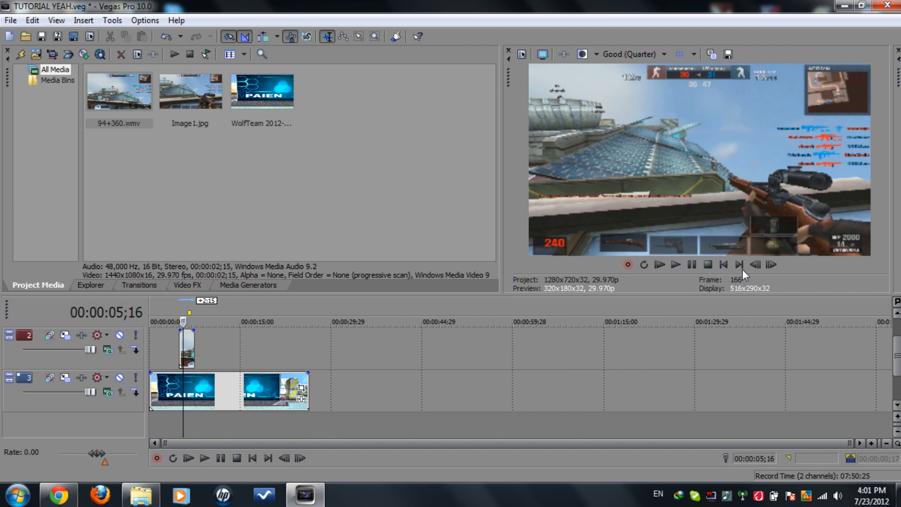
pyautogui.moveTo(734, 194)
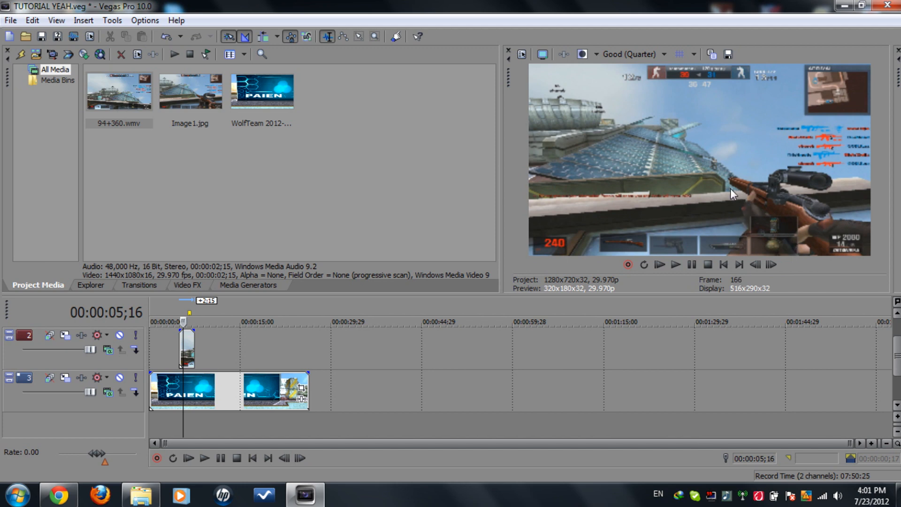
pyautogui.moveTo(192, 341)
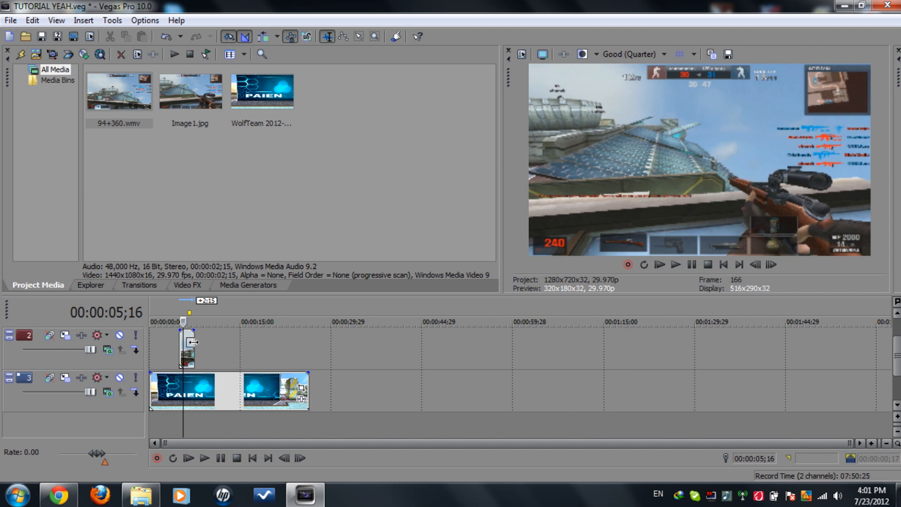
# - Set preview quality to Best (Full) and save a snapshot of the gameplay frame as Image2
pyautogui.click(631, 54)
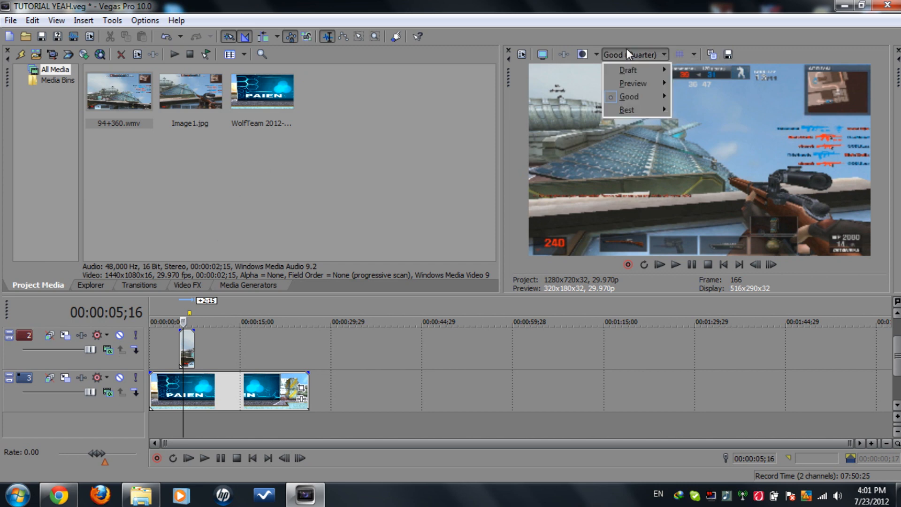
pyautogui.click(628, 110)
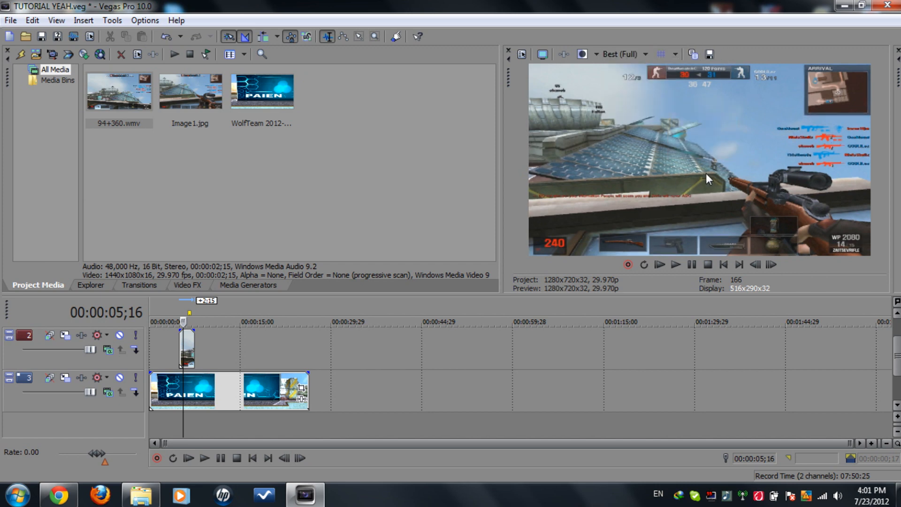
pyautogui.click(709, 55)
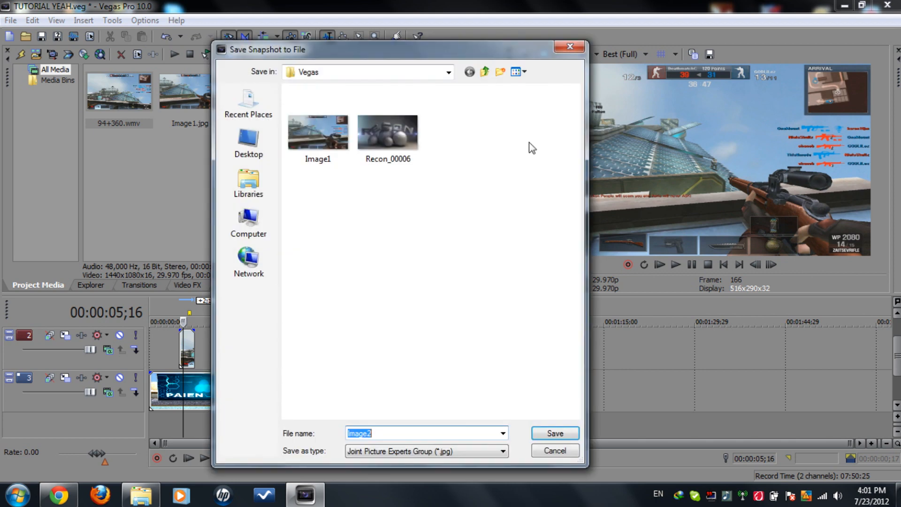
pyautogui.click(554, 433)
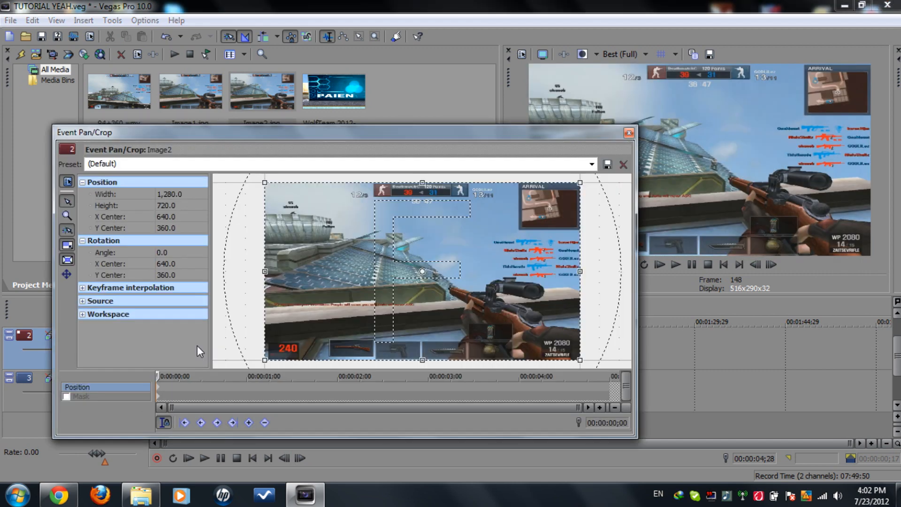
pyautogui.moveTo(92, 326)
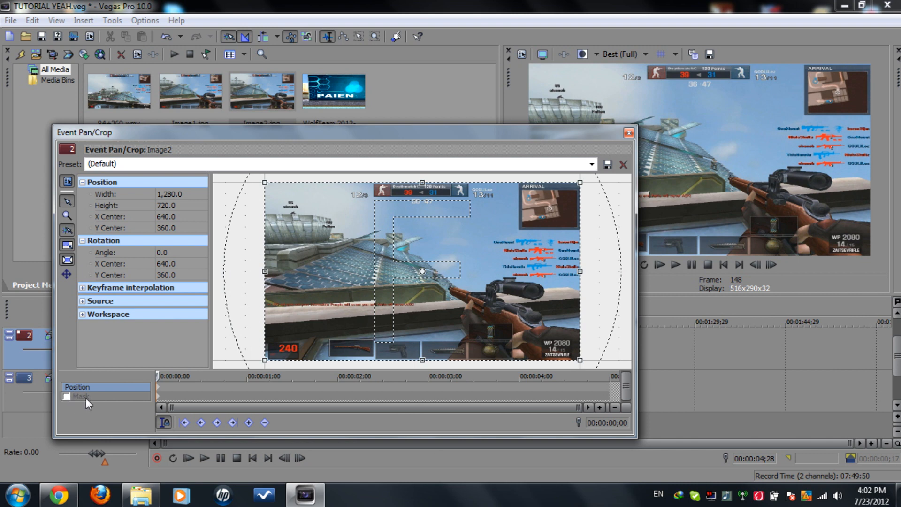
# - Tick the Mask checkbox in the Image2 snapshot's pan/crop settings
pyautogui.click(66, 396)
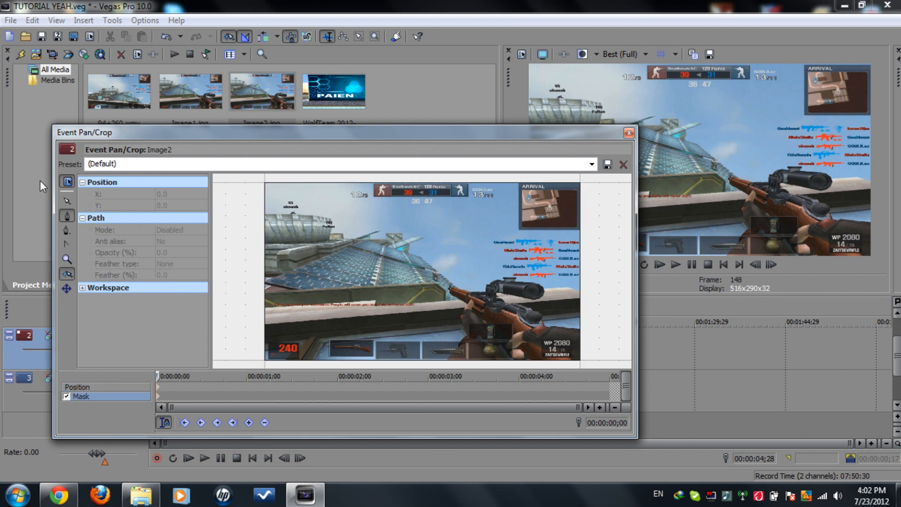
pyautogui.moveTo(66, 217)
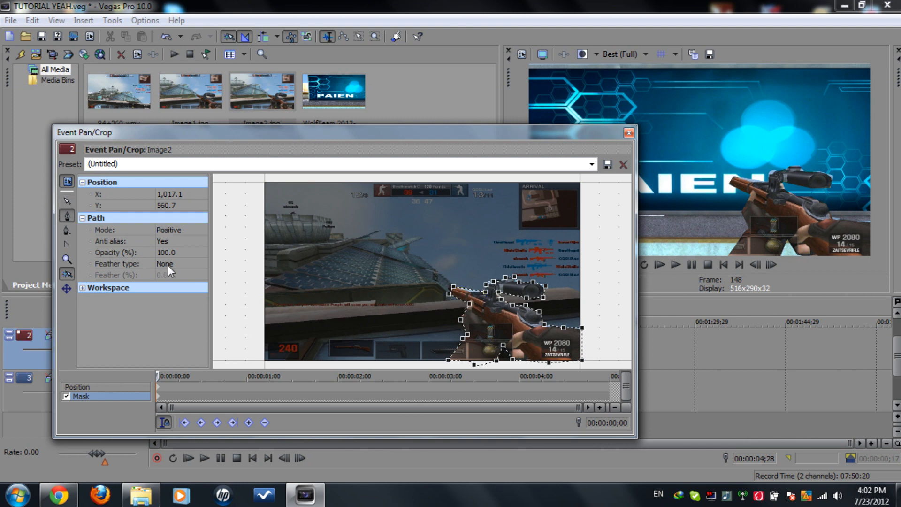
# - Set the rifle mask's feather type to Both at 4.0%, then close the pan/crop window
pyautogui.click(201, 264)
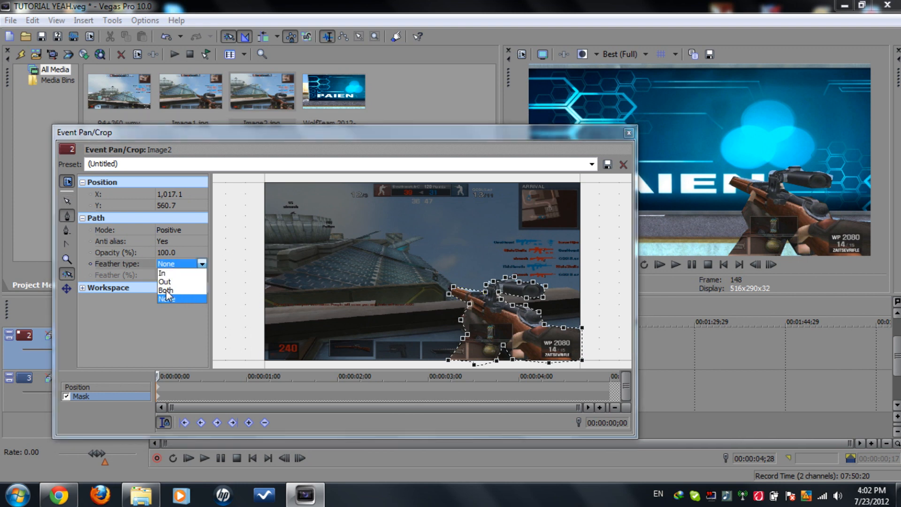
pyautogui.click(165, 290)
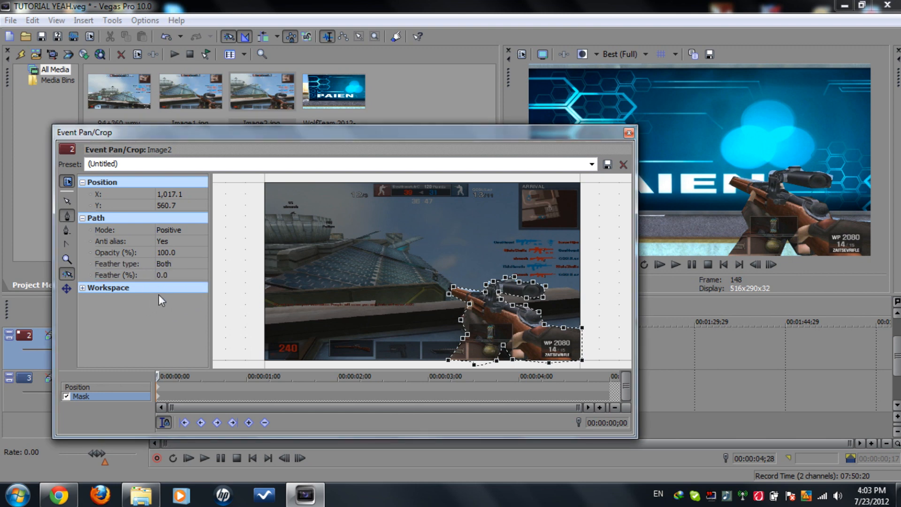
pyautogui.moveTo(187, 287)
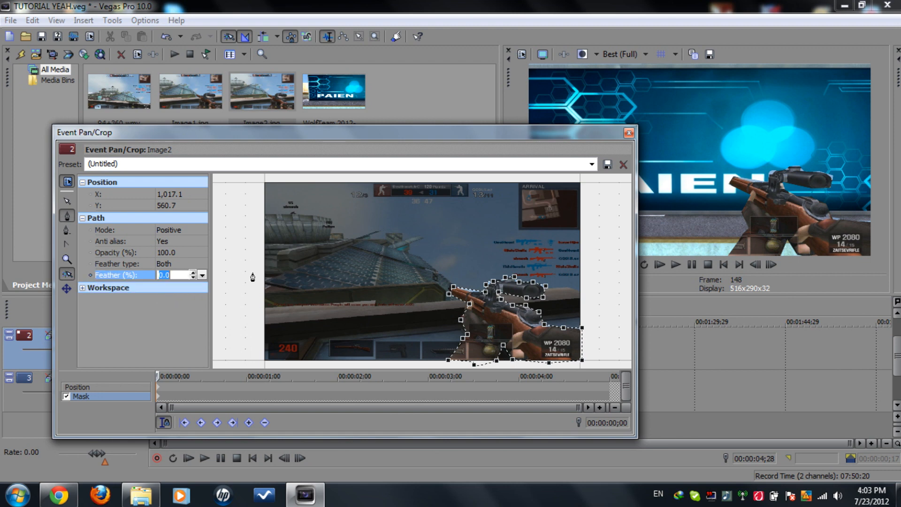
pyautogui.write('4.0')
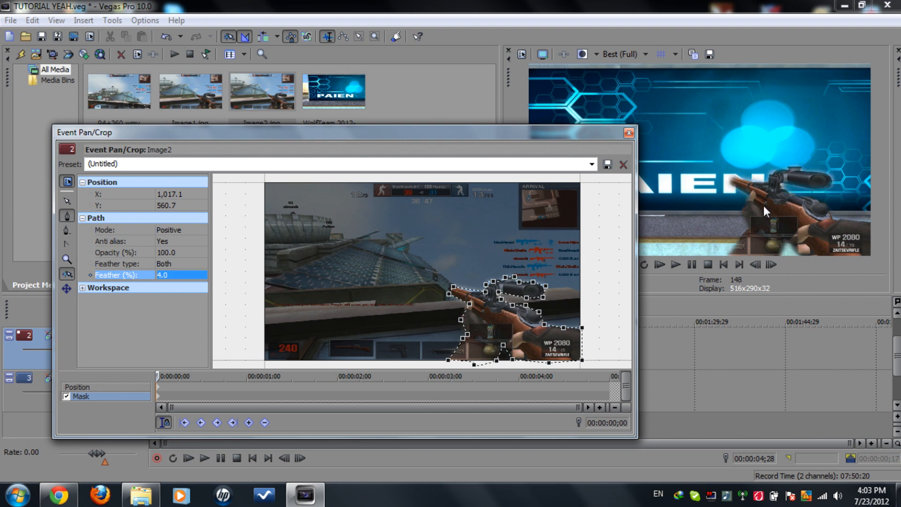
pyautogui.moveTo(807, 174)
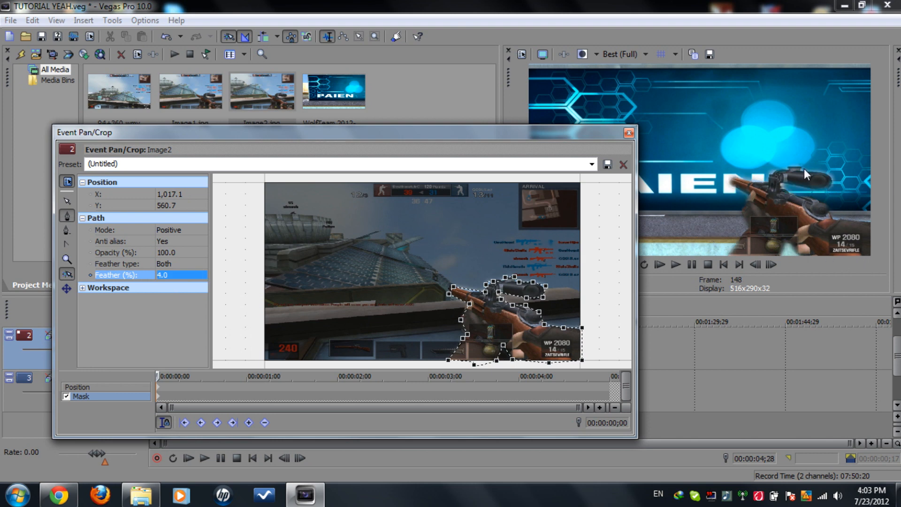
pyautogui.moveTo(661, 141)
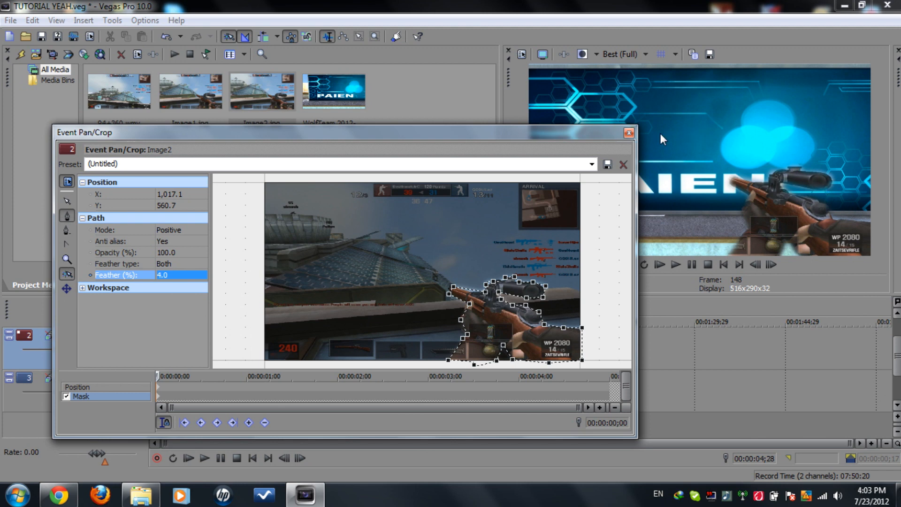
pyautogui.click(629, 133)
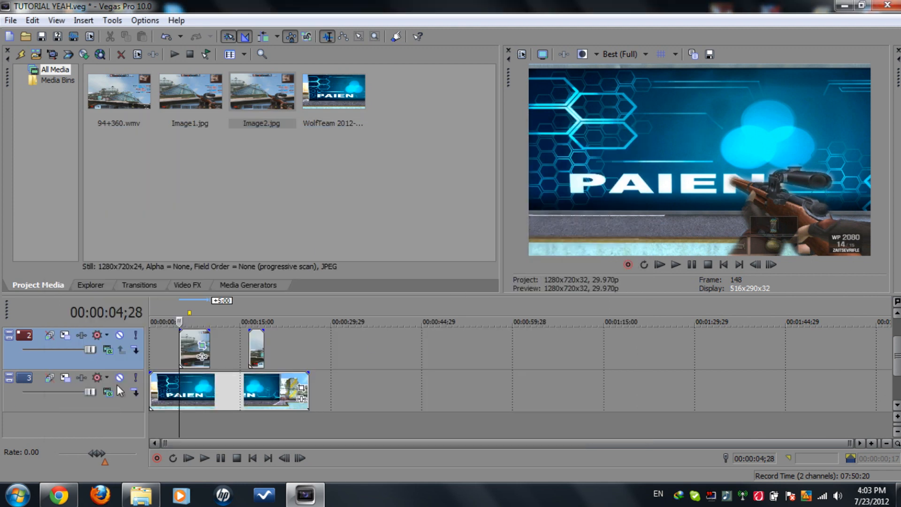
pyautogui.moveTo(201, 350)
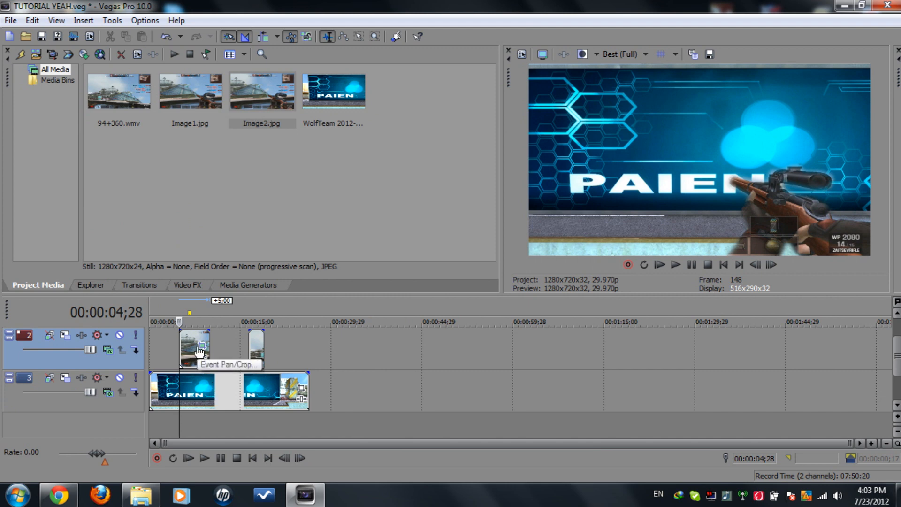
pyautogui.moveTo(203, 352)
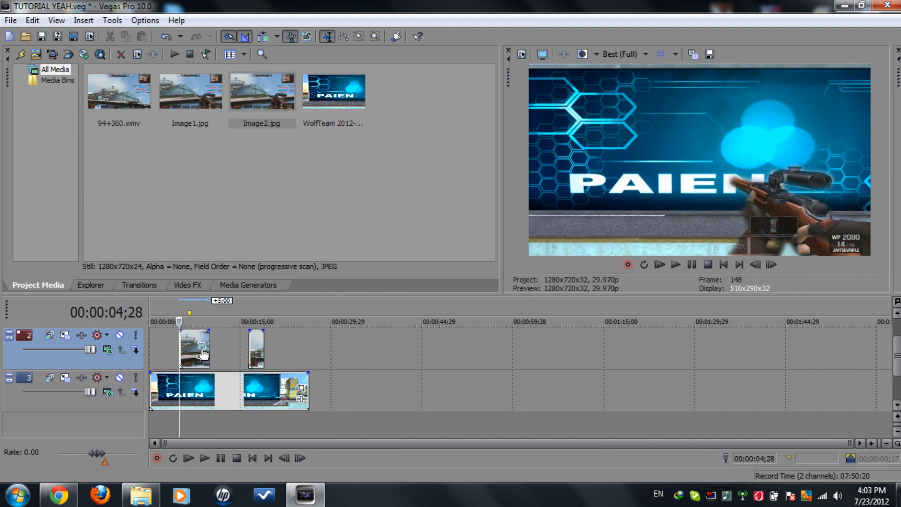
pyautogui.moveTo(202, 350)
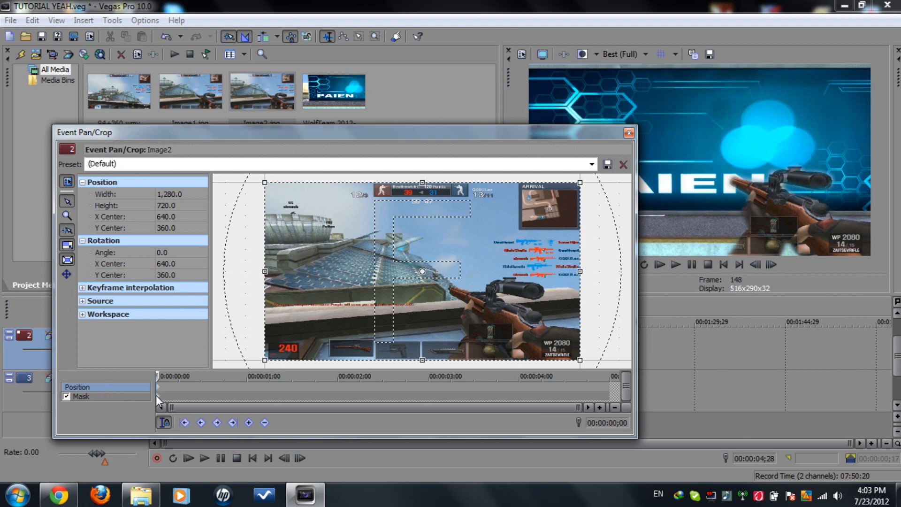
pyautogui.moveTo(431, 235)
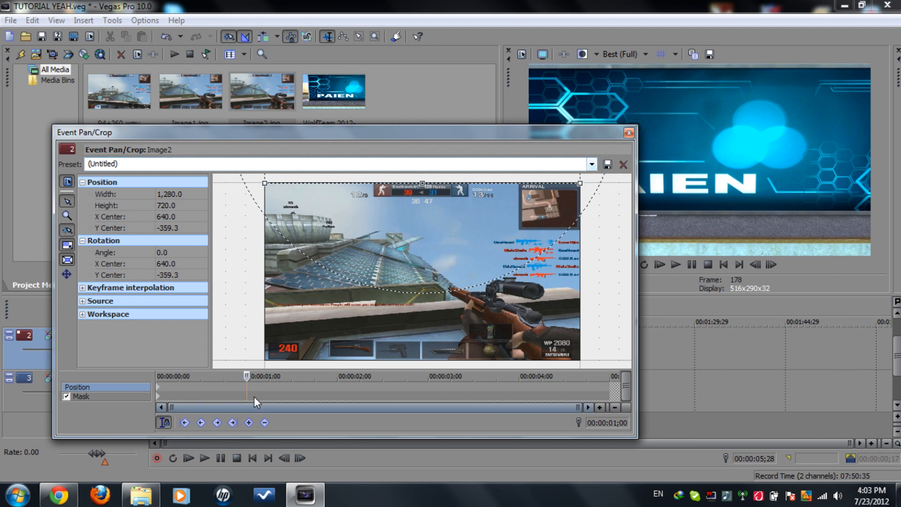
pyautogui.moveTo(315, 388)
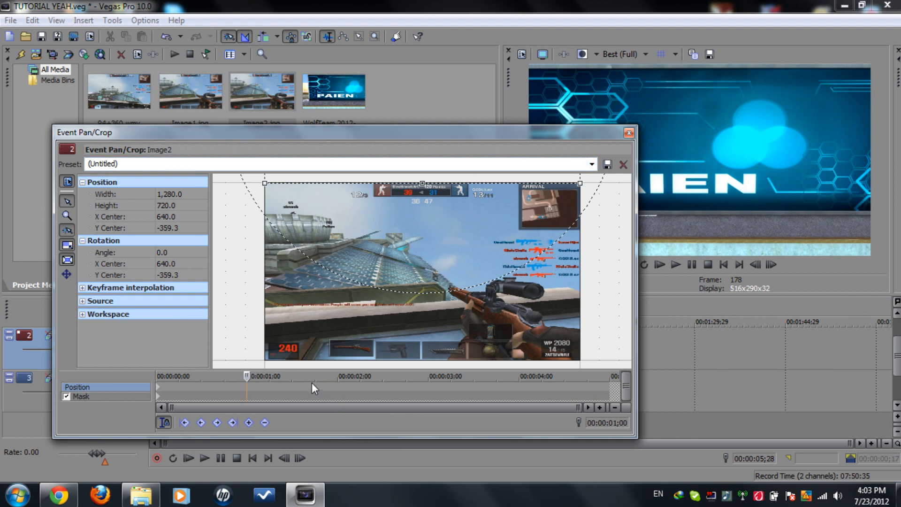
# - Apply the (Default) pan/crop preset at the one-second mark and close the window
pyautogui.click(592, 164)
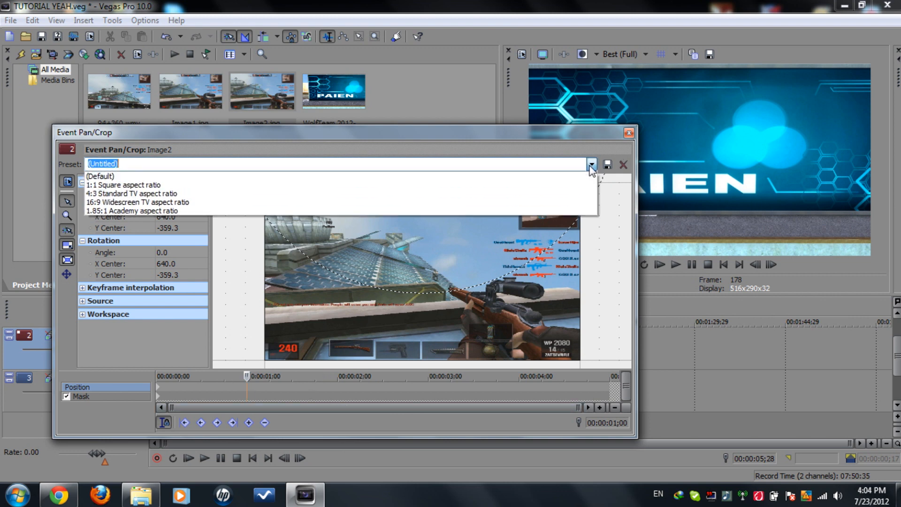
pyautogui.click(100, 176)
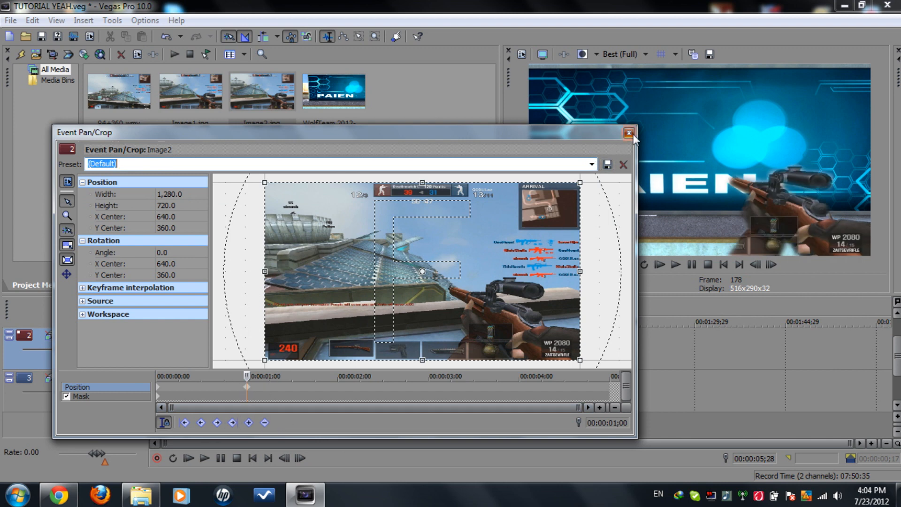
pyautogui.click(629, 132)
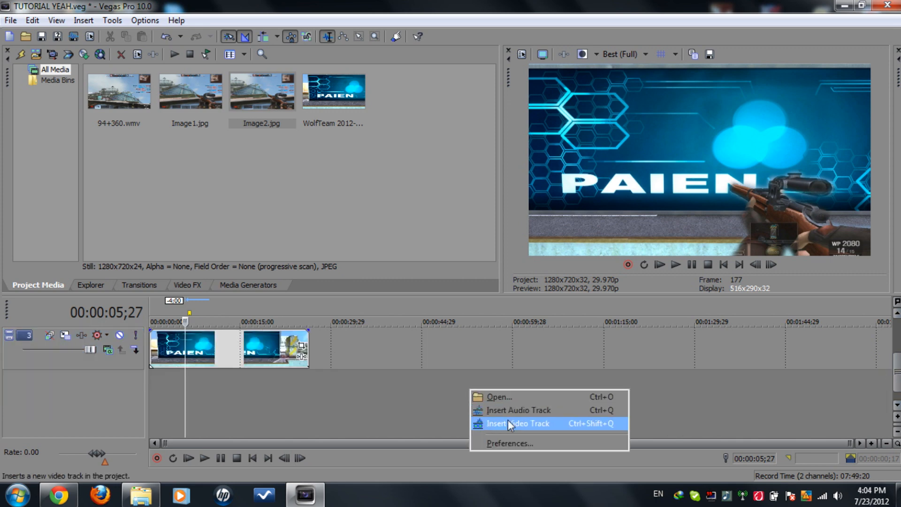
# - Insert a new video track above the intro track
pyautogui.click(516, 423)
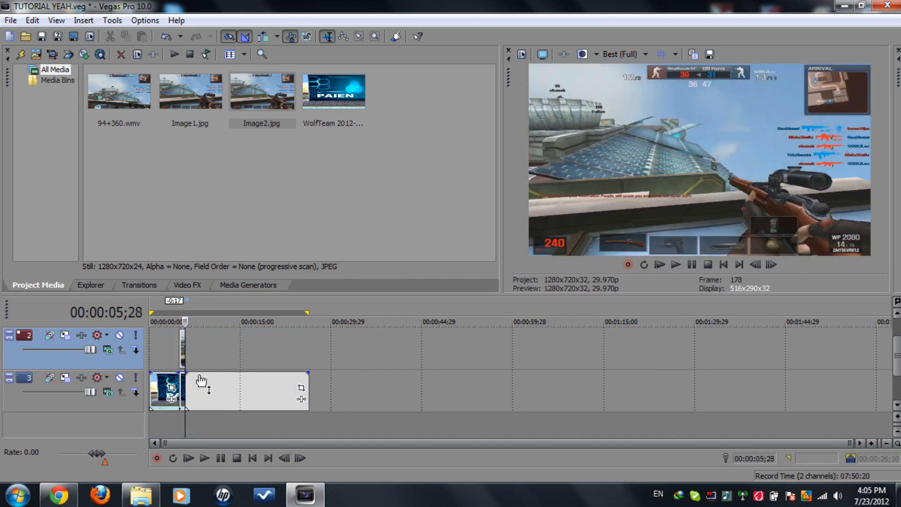
# - Apply NewBlue ME Spin Blur with the Spin preset to the intro clip
pyautogui.click(186, 286)
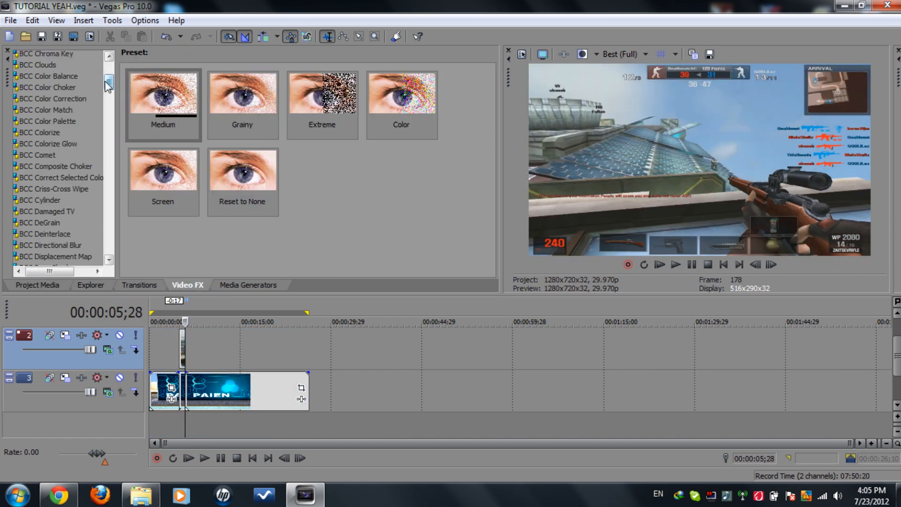
pyautogui.scroll(-3)
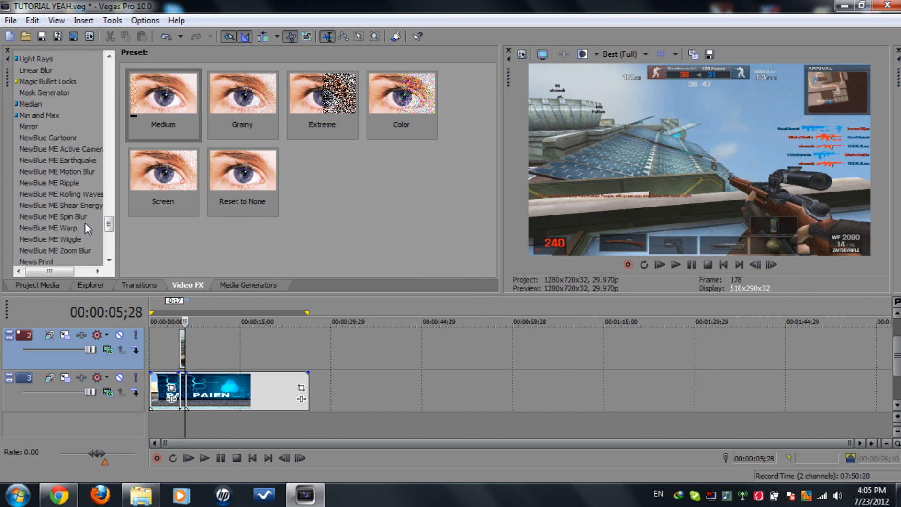
pyautogui.click(52, 217)
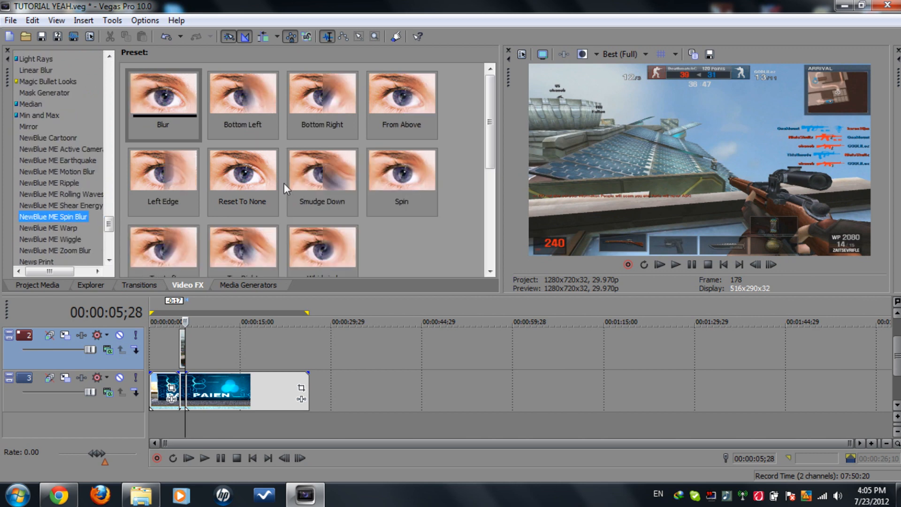
pyautogui.click(401, 173)
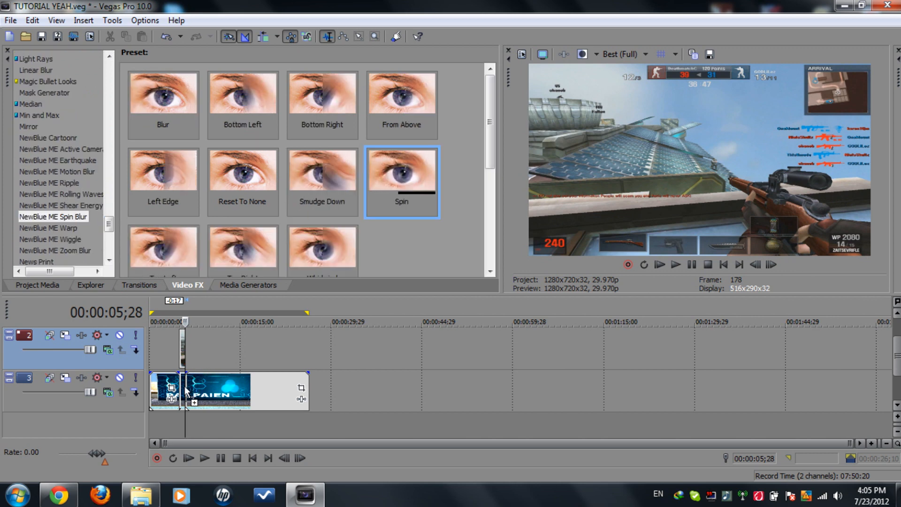
pyautogui.doubleClick(401, 167)
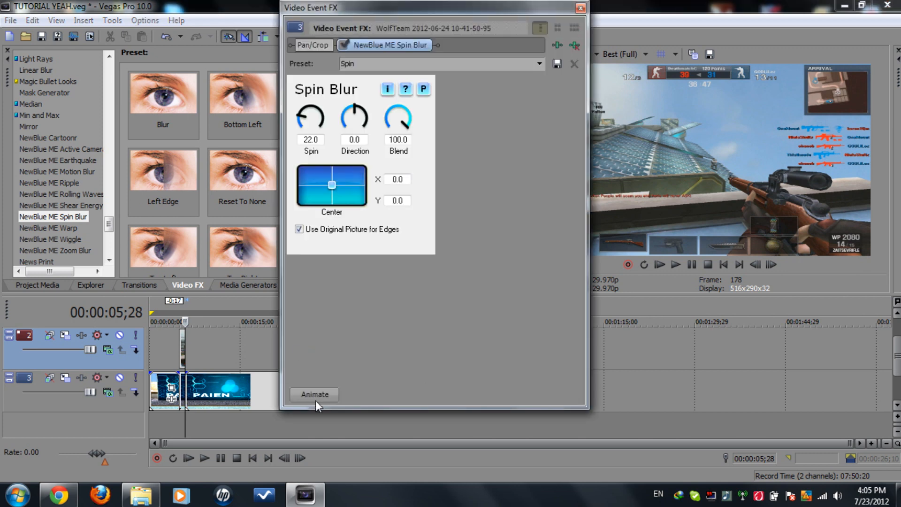
# - Animate the spin blur from the Whirlwind preset (Spin 69) down to Spin 0 one second later, then close
pyautogui.click(313, 394)
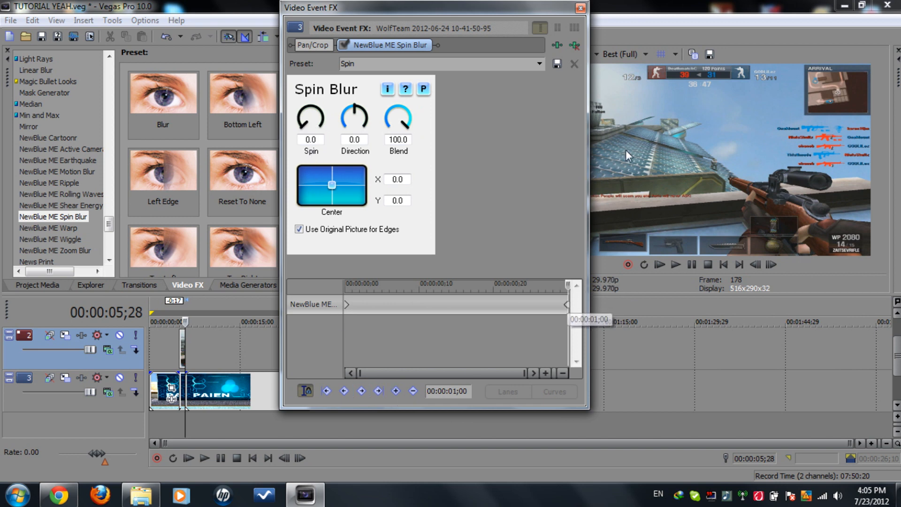
pyautogui.click(580, 8)
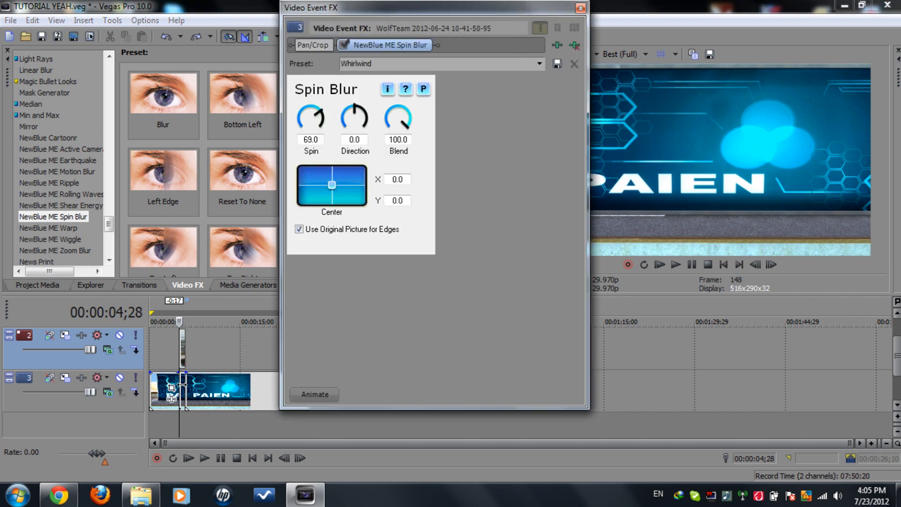
pyautogui.click(314, 394)
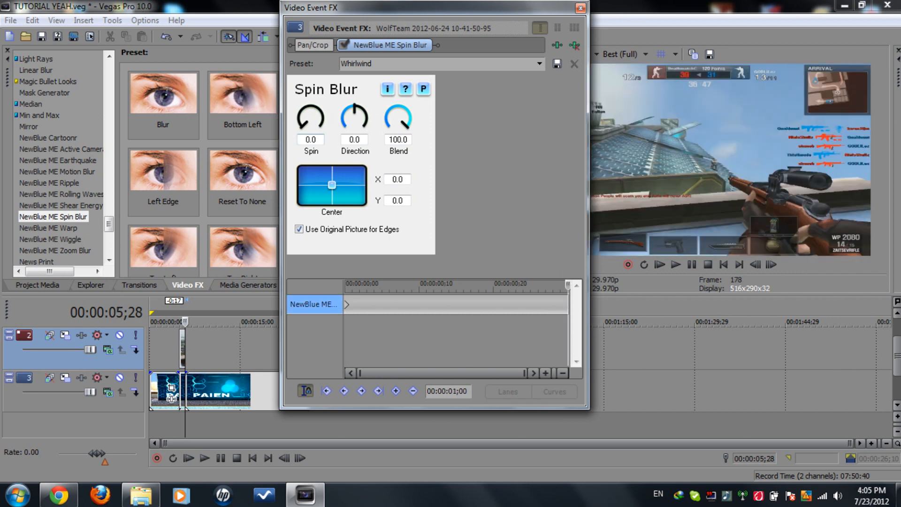
pyautogui.click(580, 7)
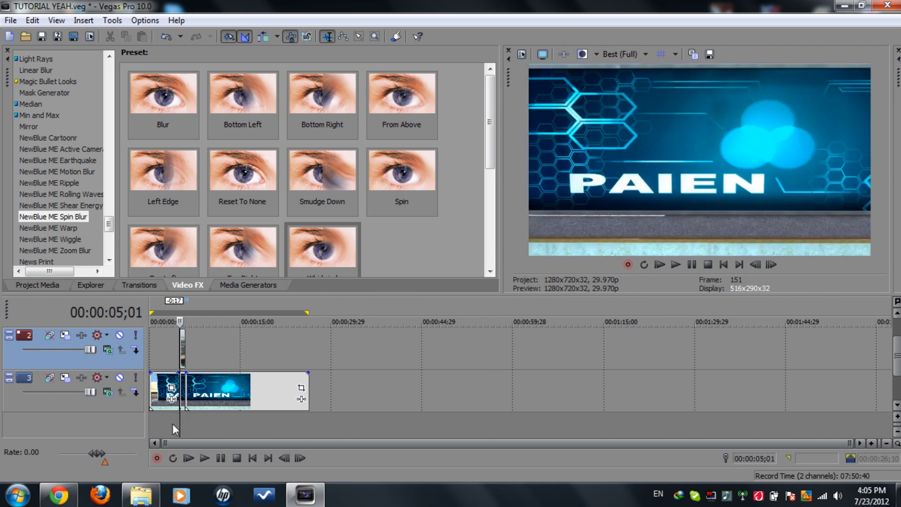
# - Move the playhead back into the blurred intro and switch preview to Draft (Quarter)
pyautogui.click(675, 264)
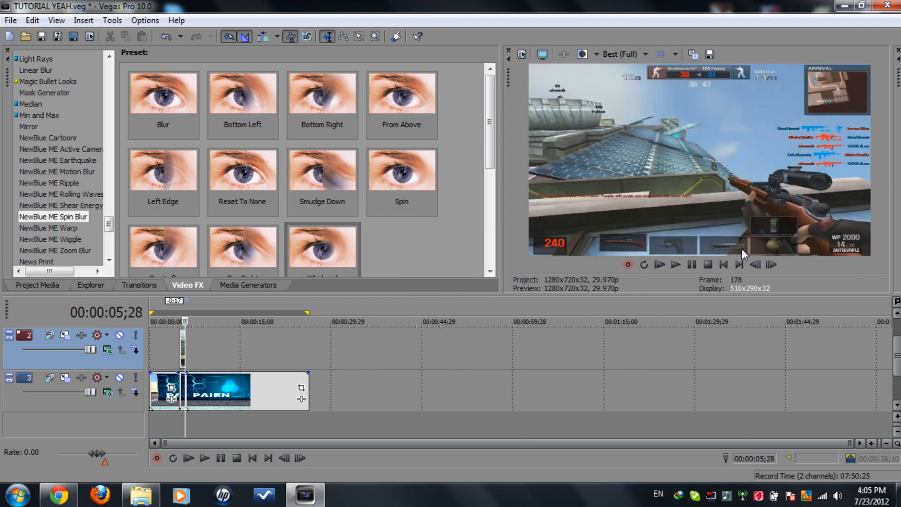
pyautogui.click(723, 265)
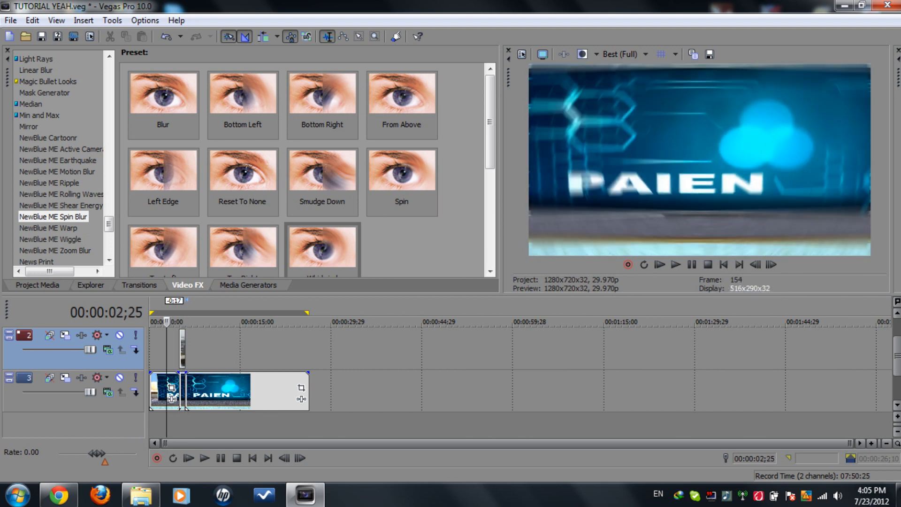
pyautogui.click(625, 54)
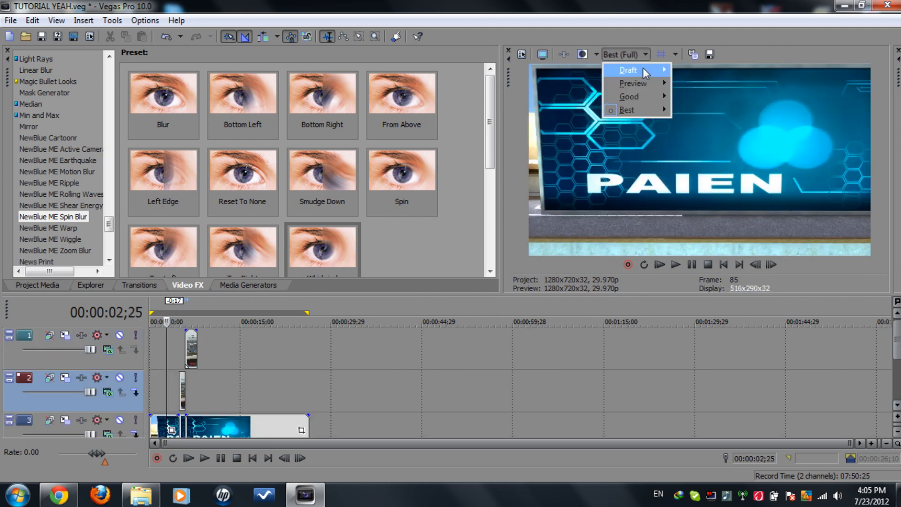
pyautogui.click(629, 71)
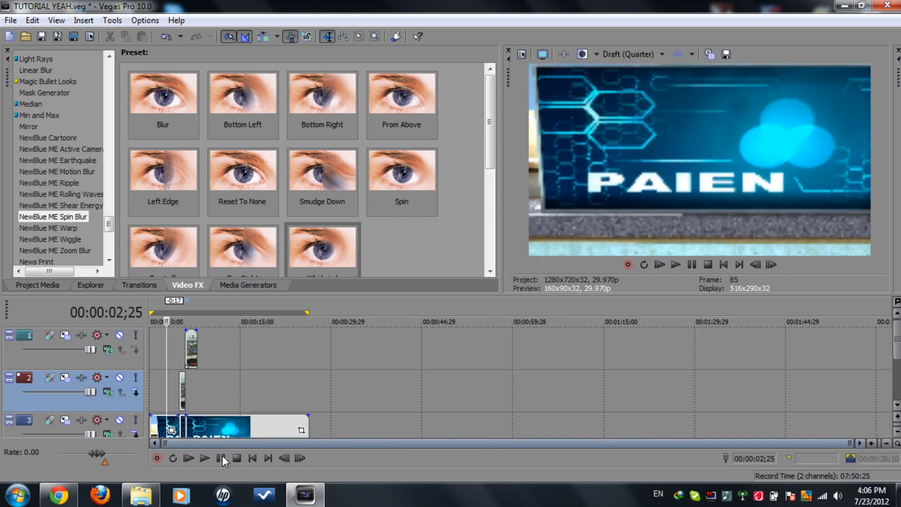
# - Play the spin-blur transition into gameplay, pause, and restore Best (Full) preview quality
pyautogui.click(204, 458)
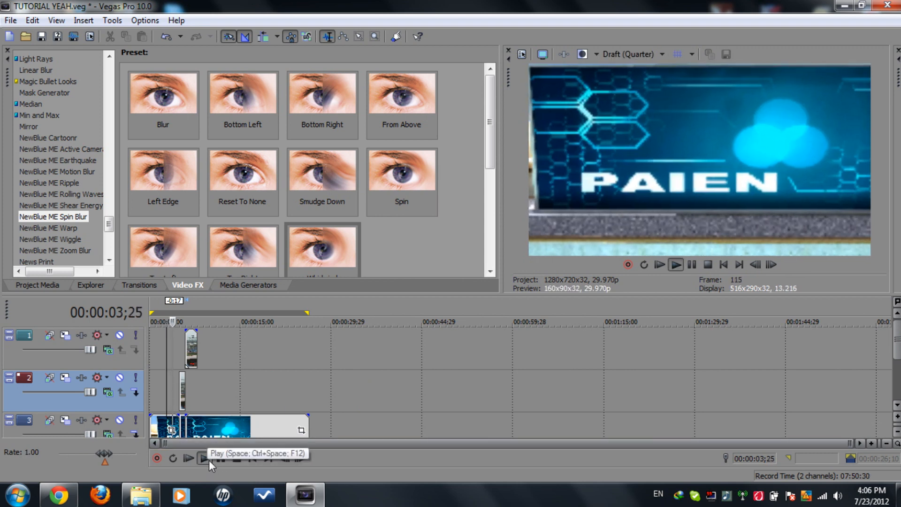
pyautogui.click(204, 458)
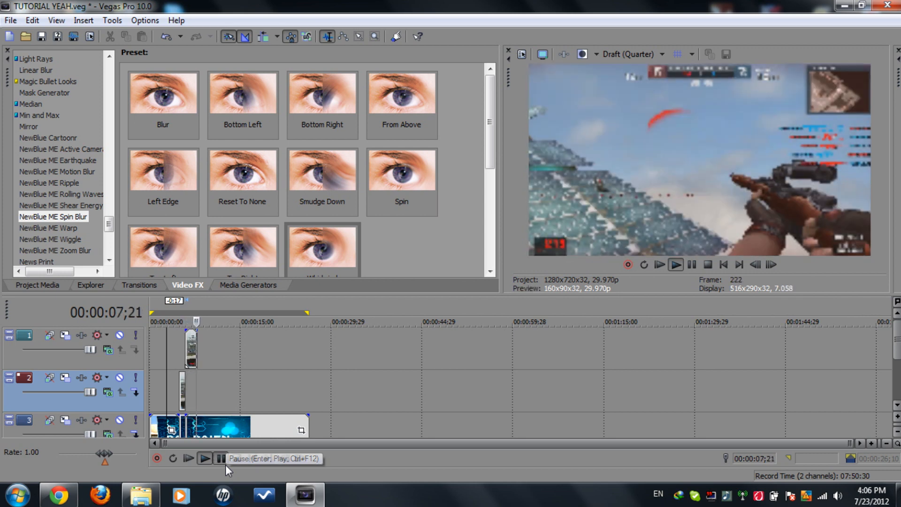
pyautogui.click(219, 458)
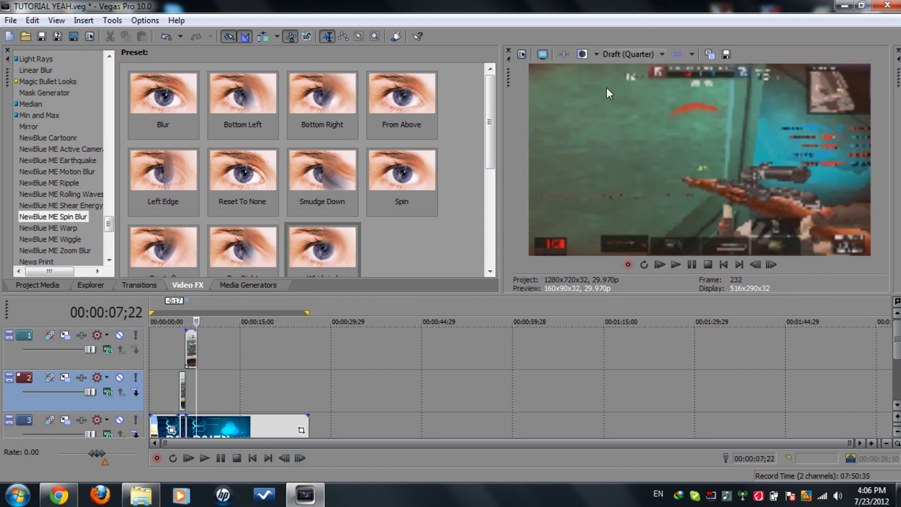
pyautogui.click(632, 54)
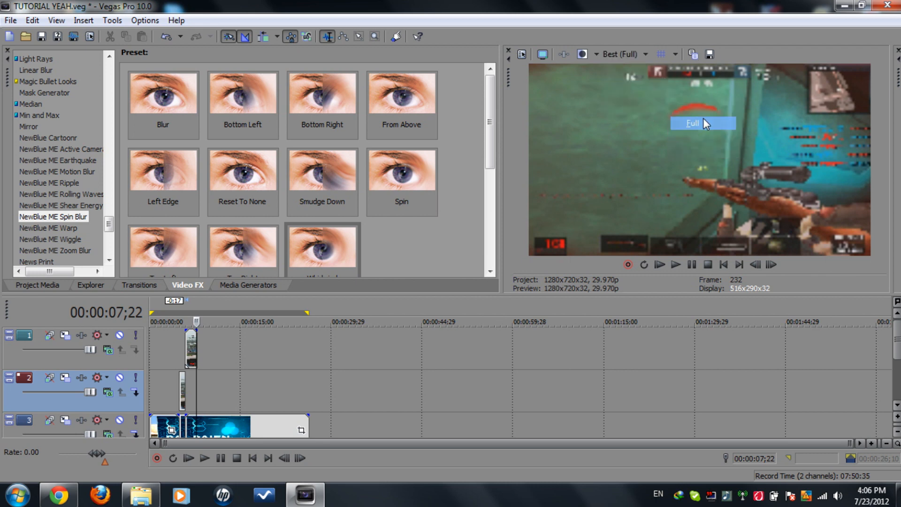